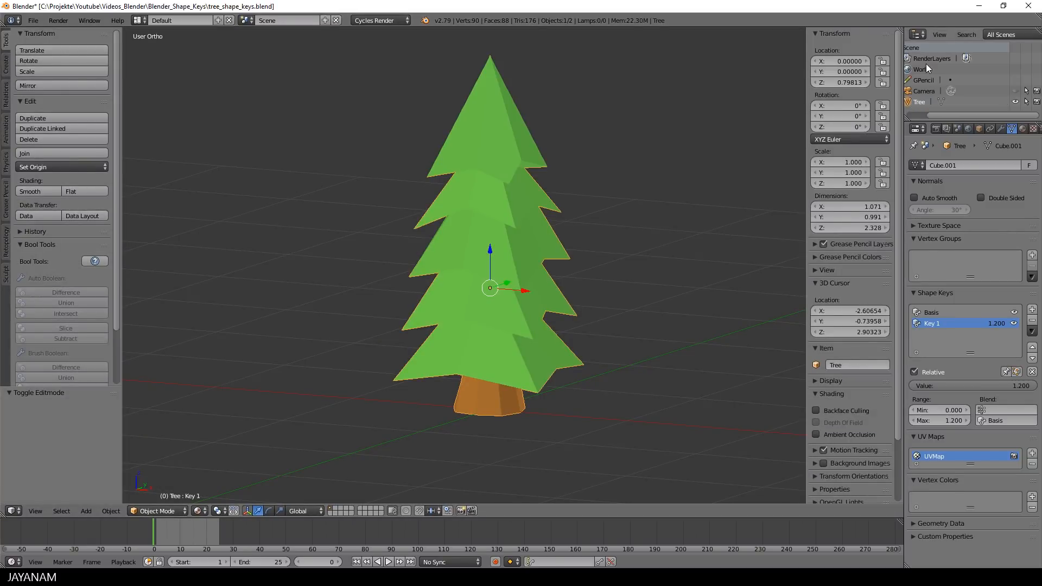
# Step: Export the selected tree mesh only, with its shape key, as tree_shape_keys.fbx
pyautogui.click(31, 19)
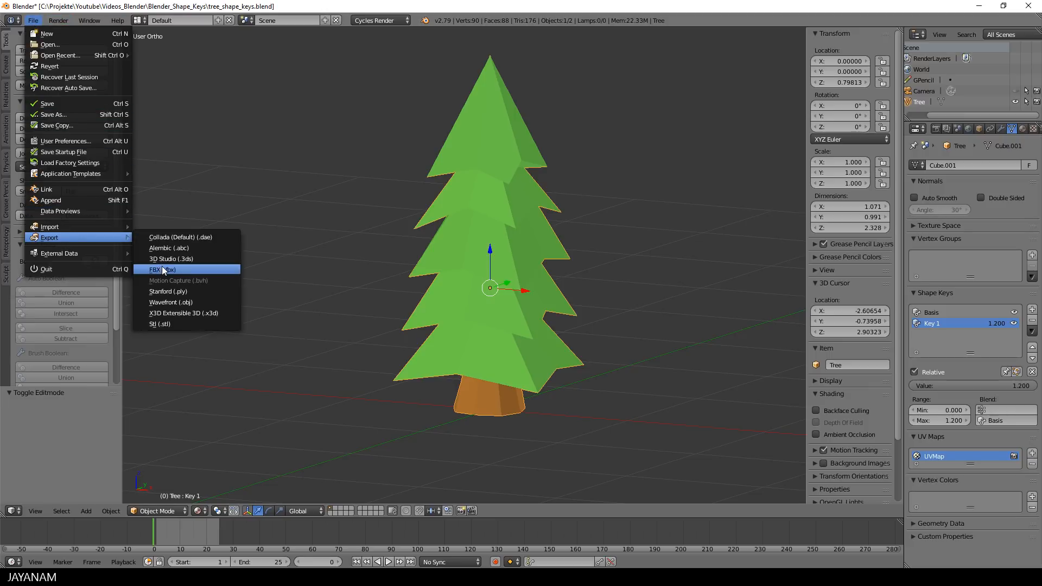
pyautogui.click(160, 269)
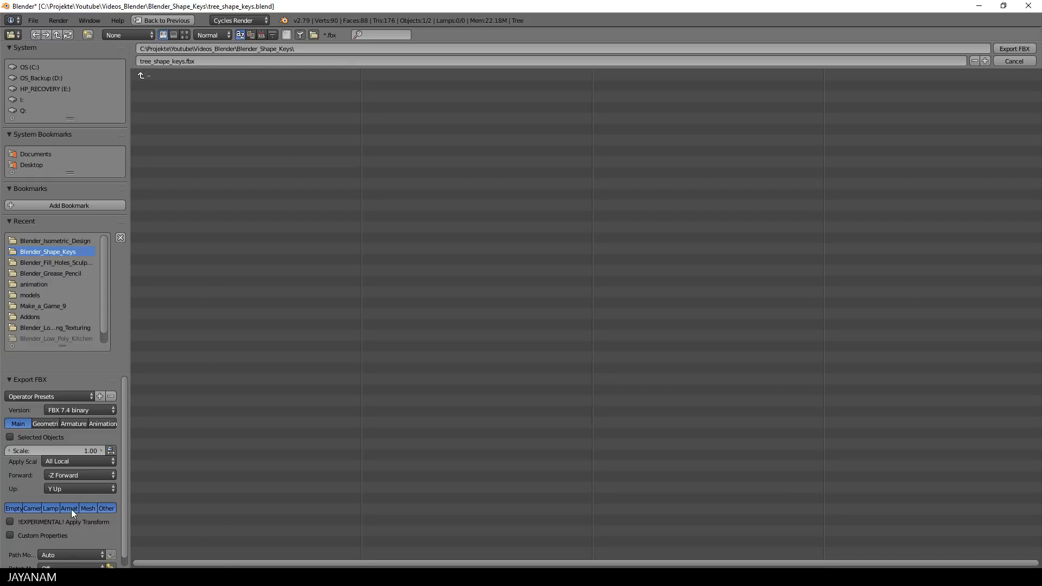
pyautogui.click(9, 437)
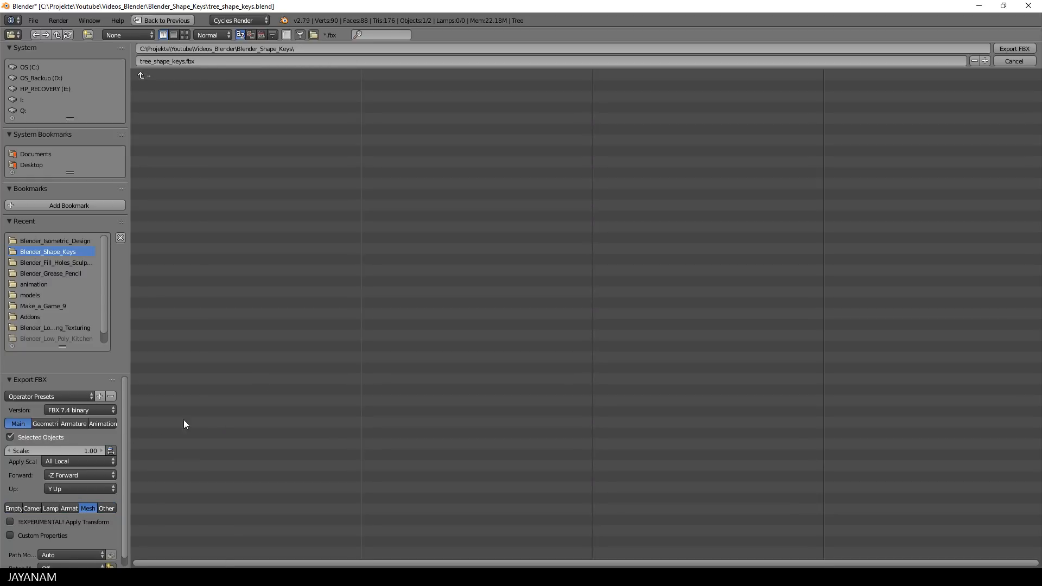
pyautogui.moveTo(242, 378)
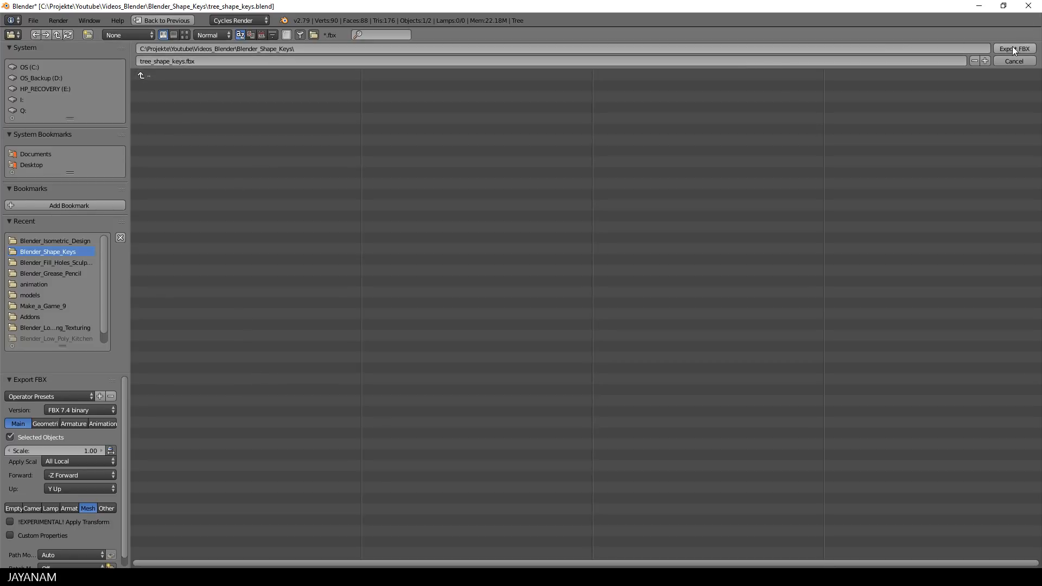
pyautogui.click(1013, 61)
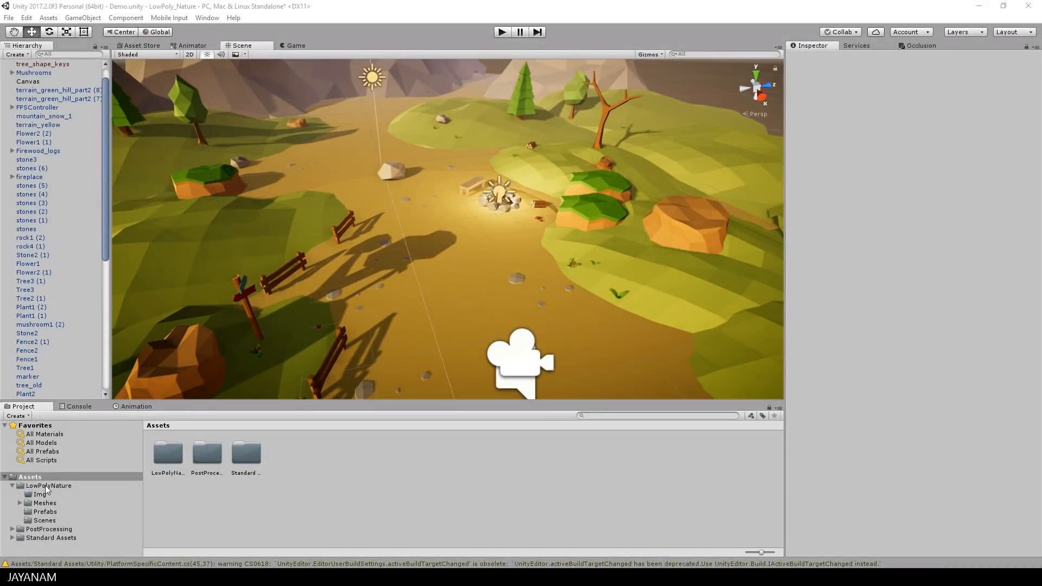
# Step: Select tree_shape_keys in Assets/LowPolyNature/Meshes to show its import settings
pyautogui.click(45, 503)
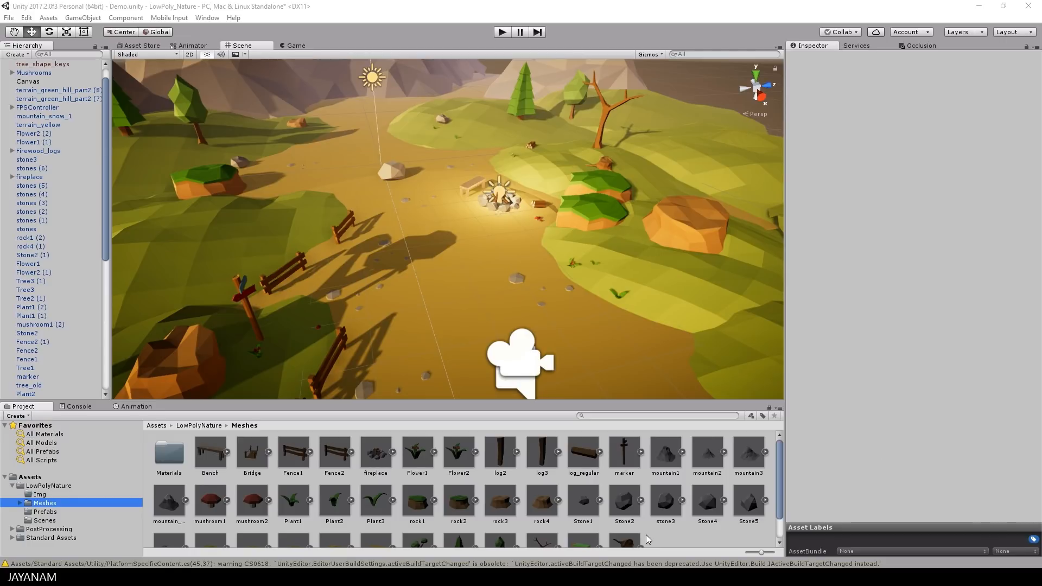
pyautogui.click(583, 521)
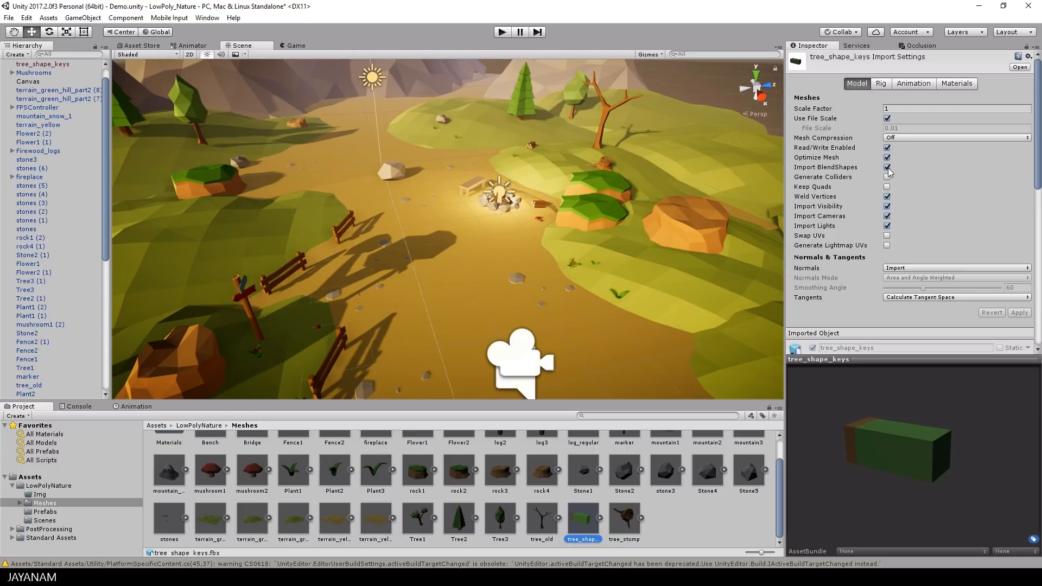
pyautogui.click(887, 167)
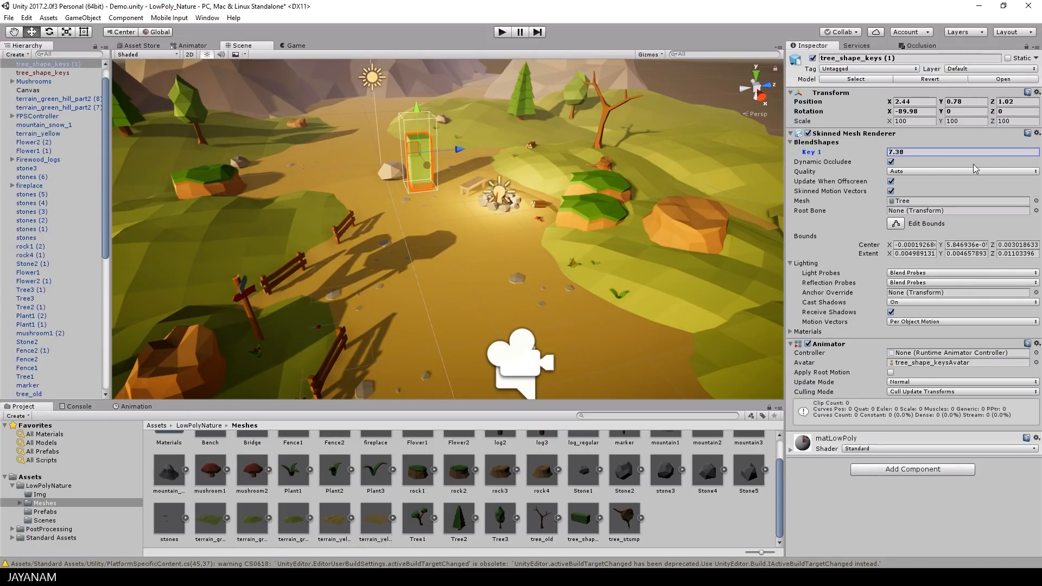
# Step: Try Key 1 blend shape values 87.61 and 100 on the placed tree before returning it to 0
pyautogui.write('87.61')
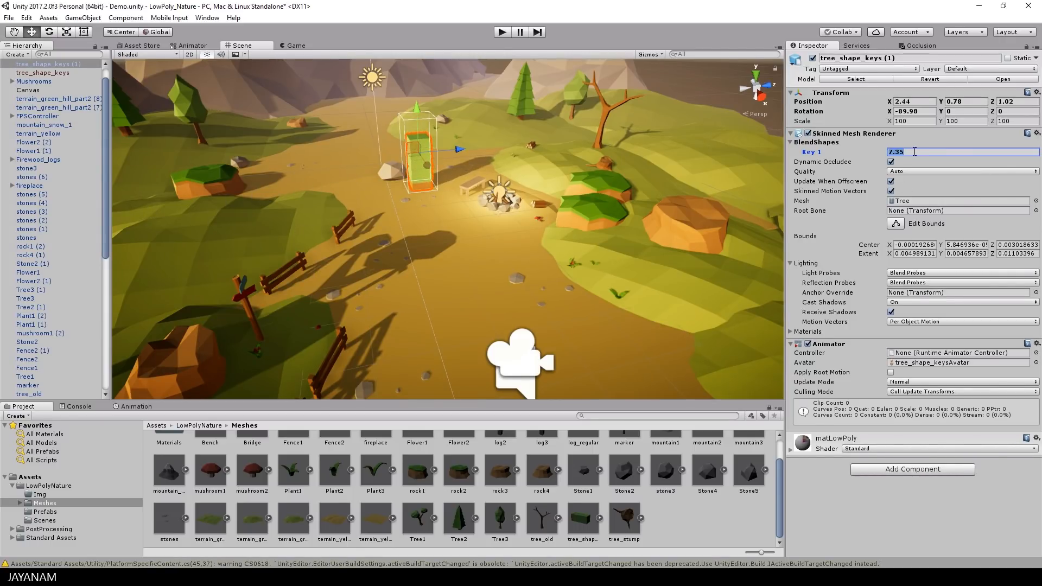
pyautogui.write('100')
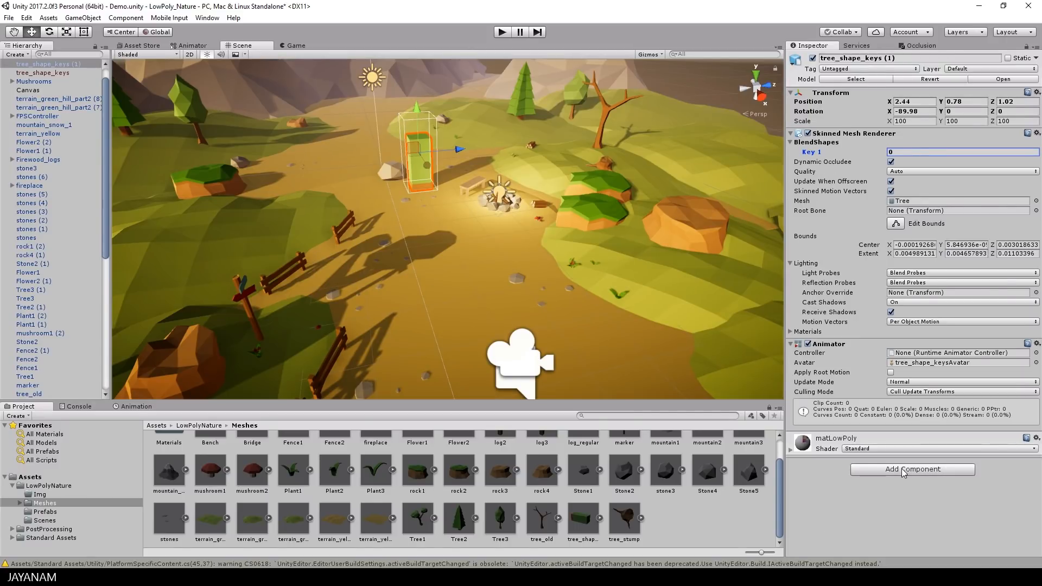
# Step: Create a new C# script named Scaler as a component on the tree
pyautogui.click(911, 469)
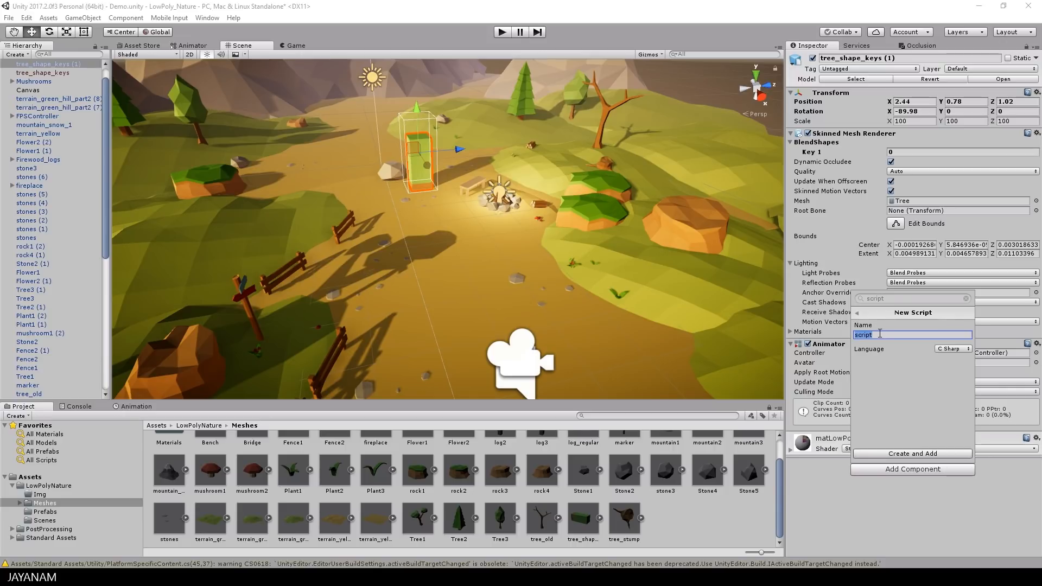
pyautogui.write('Scaler')
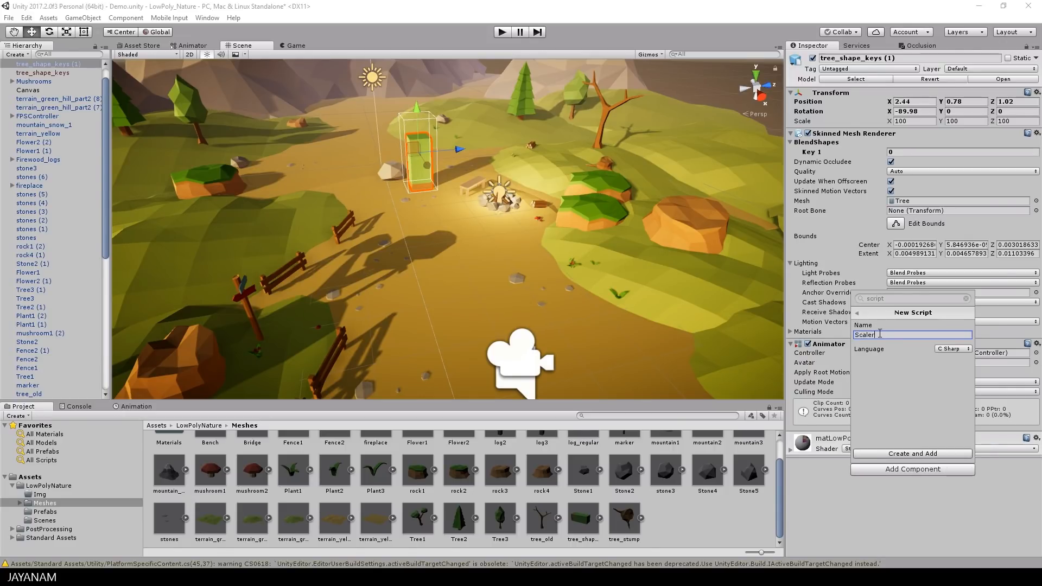
pyautogui.click(912, 453)
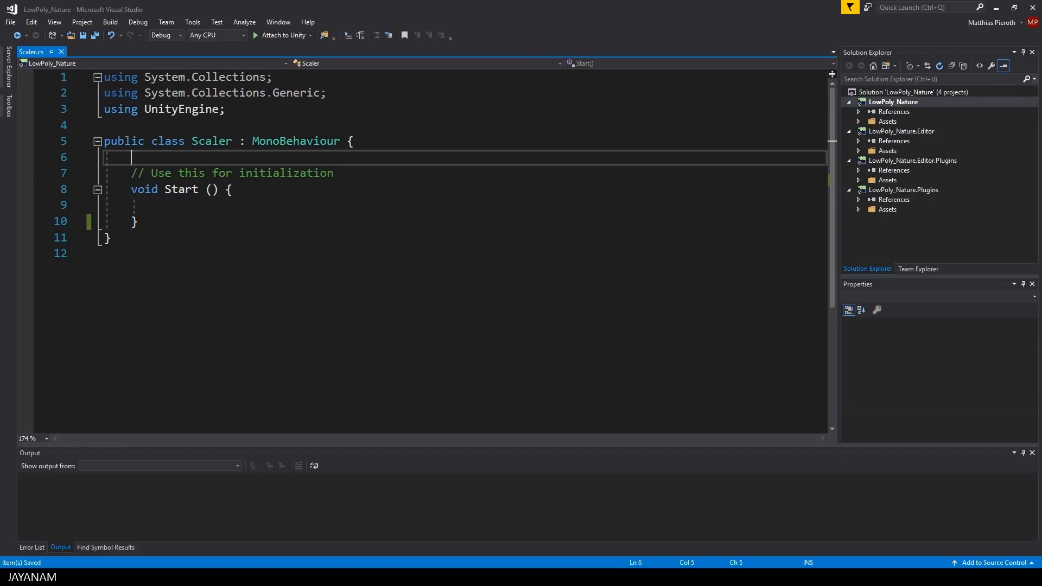
# Step: Declare a private float size field initialised to 0.0f
pyautogui.write('private float')
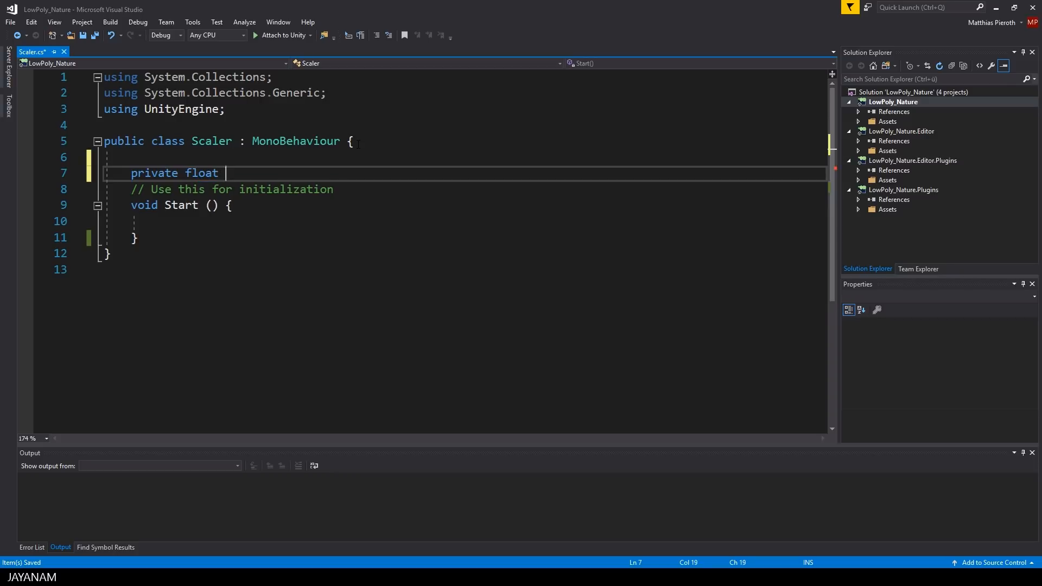
pyautogui.write('_size = 0.0f;')
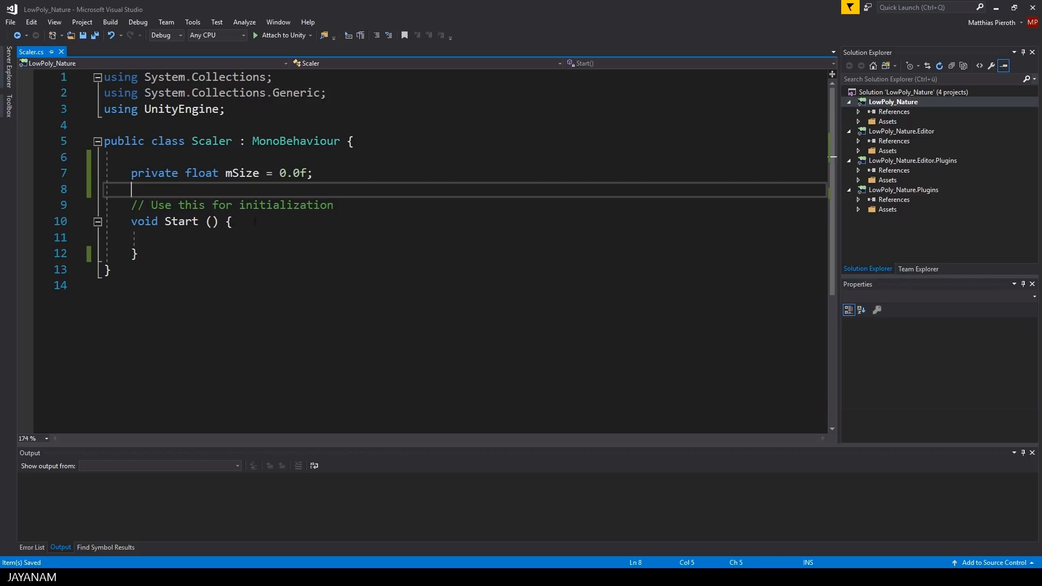
# Step: In Start, call InvokeRepeating("Scale", 0.0f, 0.01f)
pyautogui.write('InvokeRepeating')
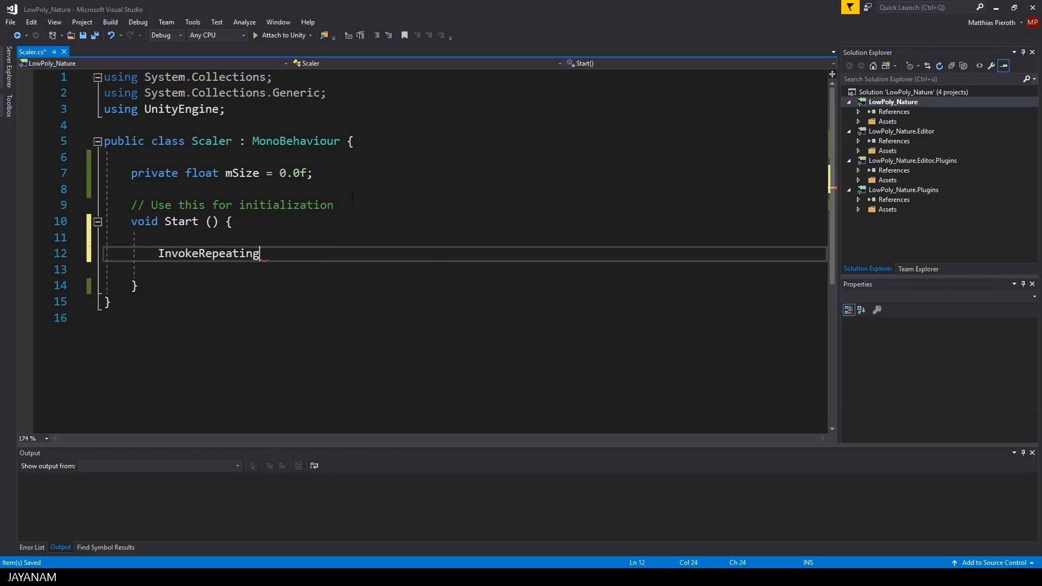
pyautogui.write('("Scale", 0.0f')
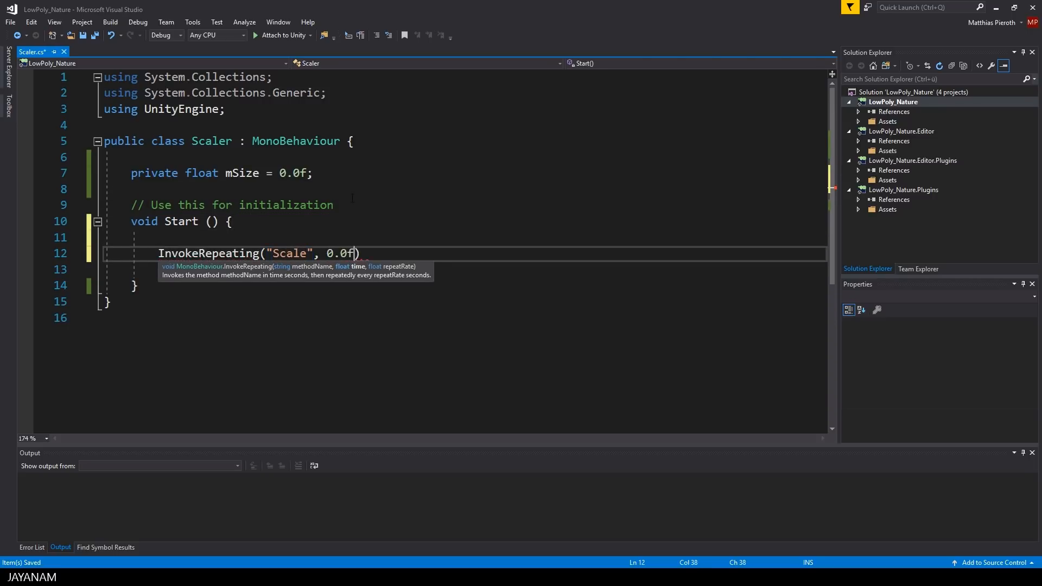
pyautogui.write(', 0.01')
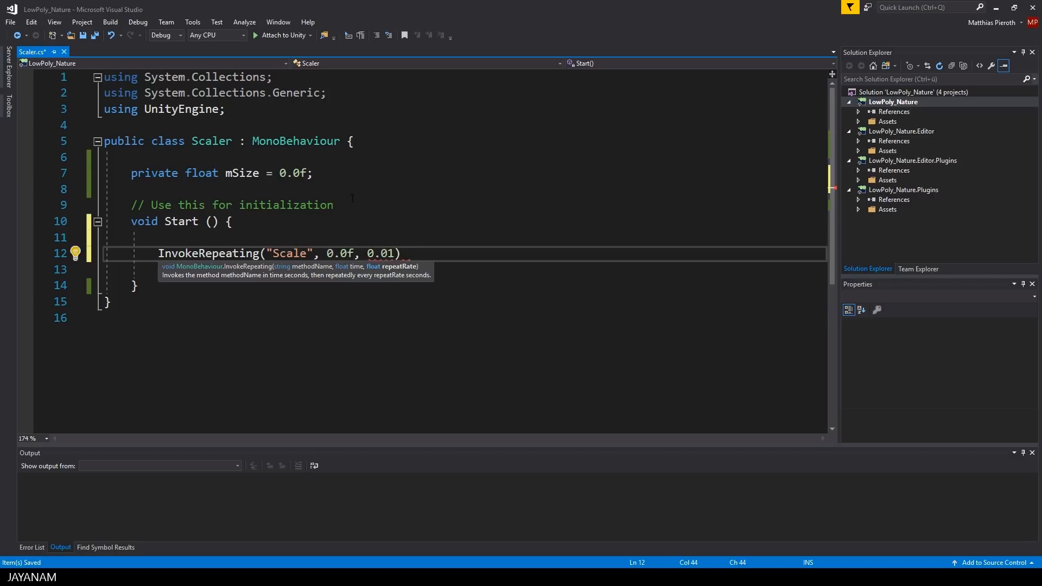
pyautogui.write('f);')
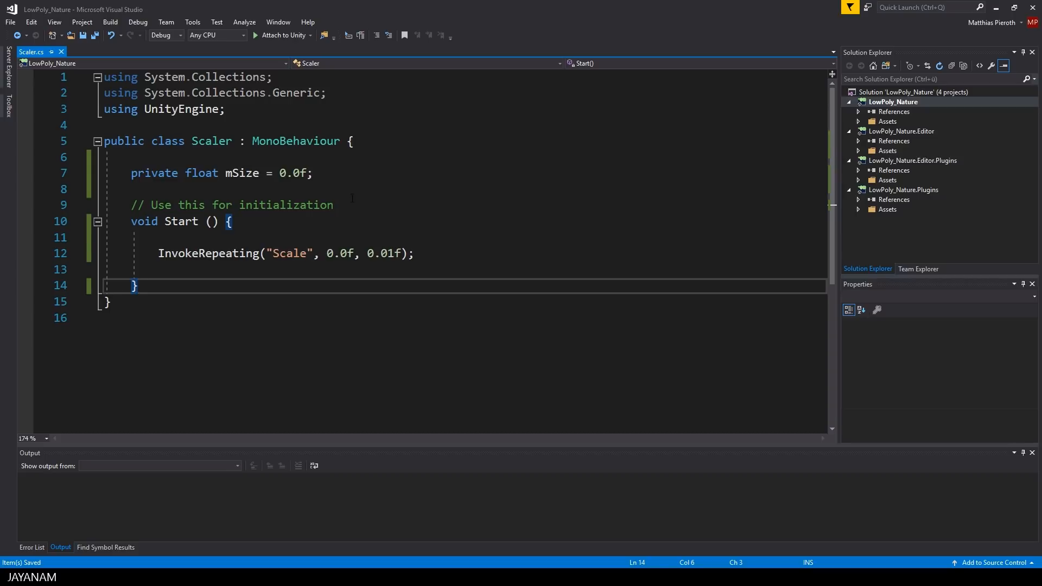
# Step: Add a Scale method that calls CancelInvoke("Scale") once mSize reaches 100
pyautogui.write('void Scale()')
pyautogui.write('if(mSize >= 100.0f')
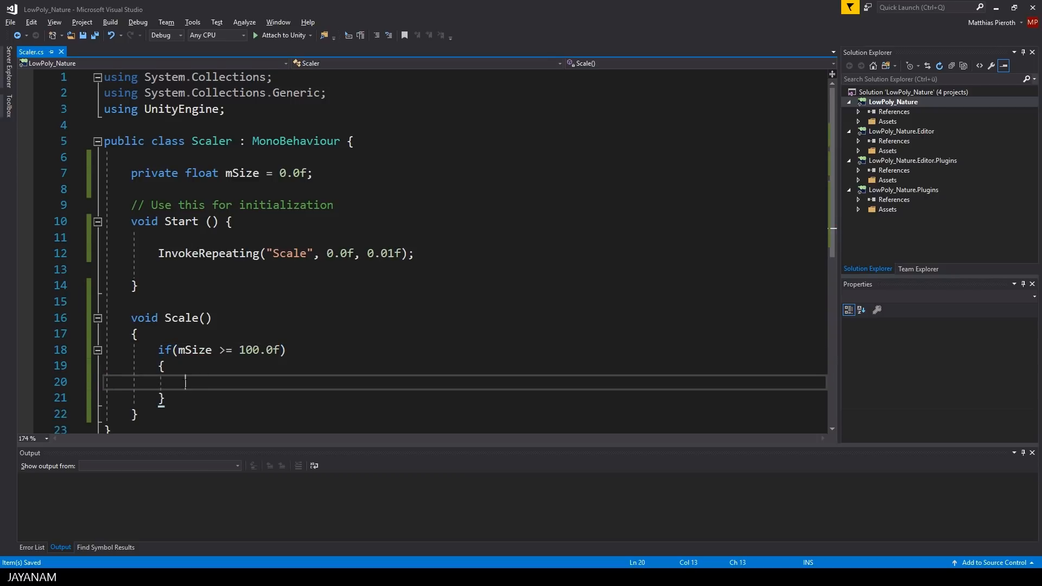
pyautogui.write('CancelInvoke("Sclae");')
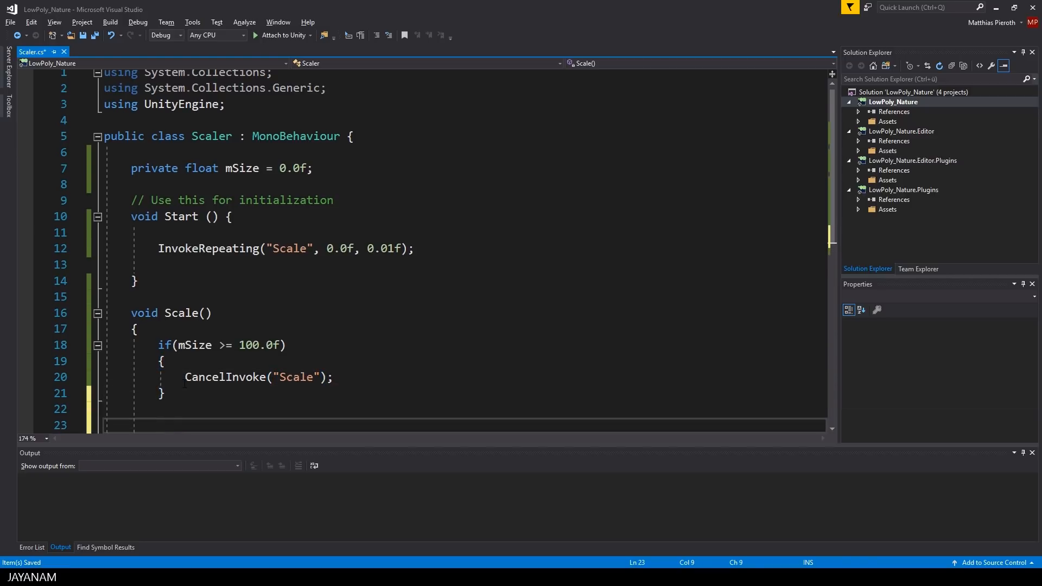
# Step: Set blend shape 0 to mSize++ via GetComponent<SkinnedMeshRenderer>().SetBlendShapeWeight
pyautogui.write('GetComponent<>')
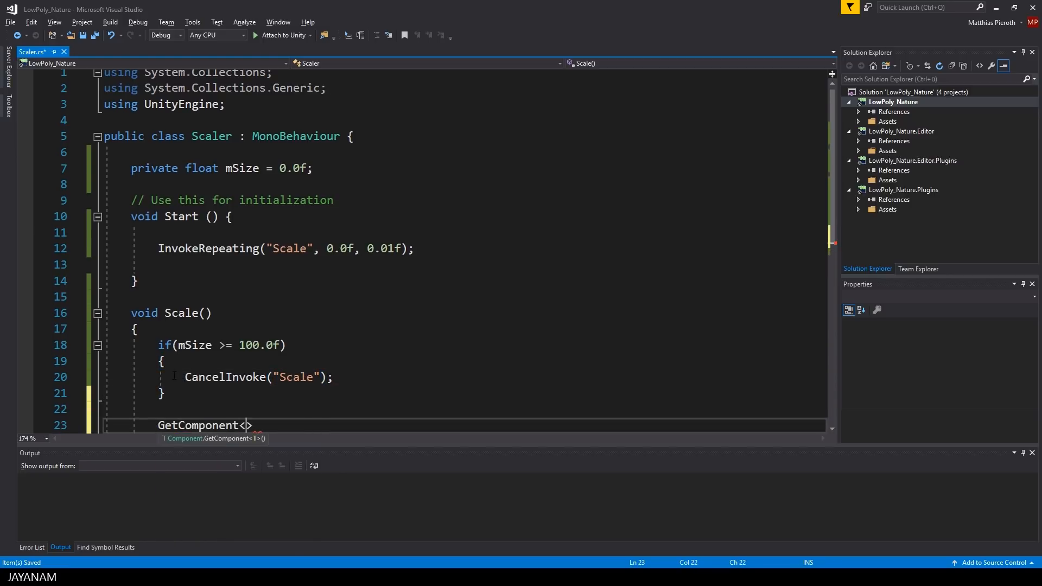
pyautogui.write('SkinnedMeshRenderer')
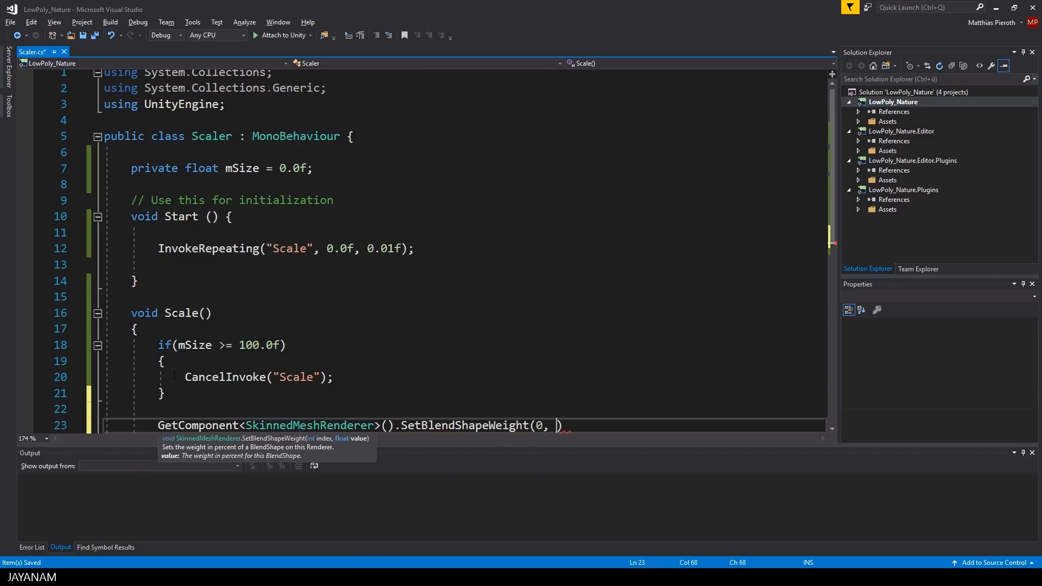
pyautogui.write('mSize++')
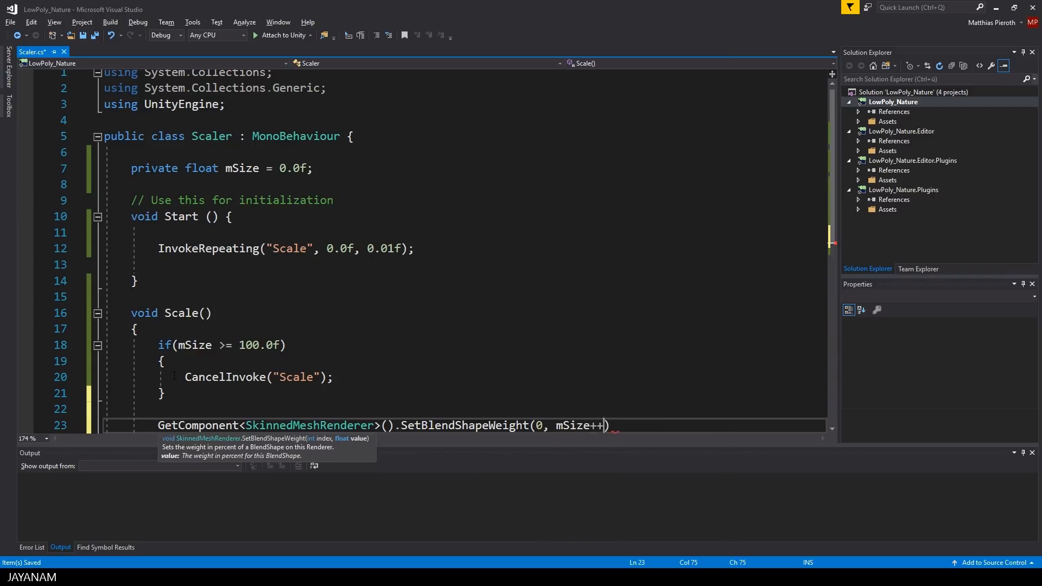
pyautogui.write(');')
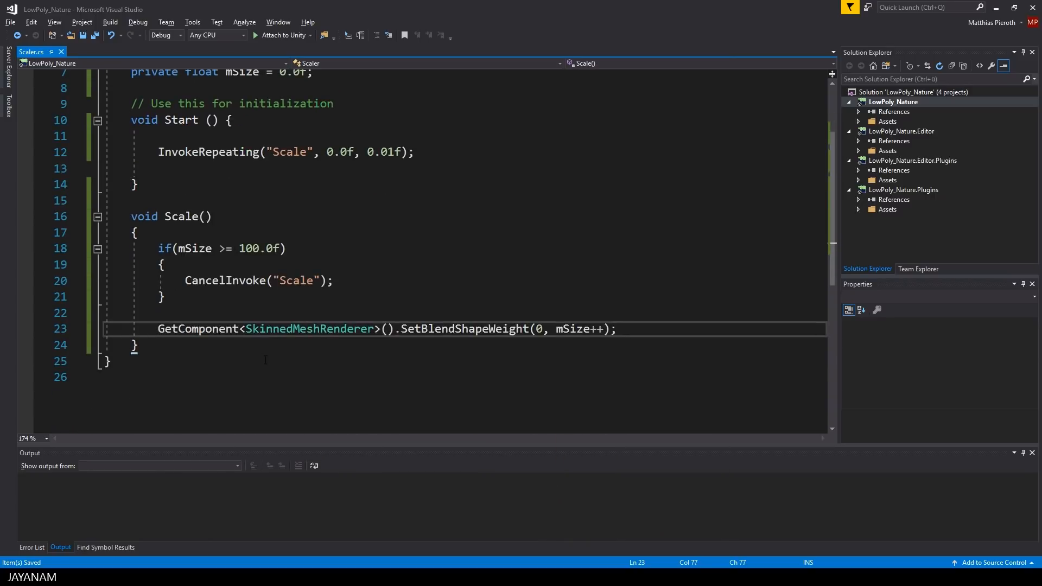
pyautogui.scroll(3)
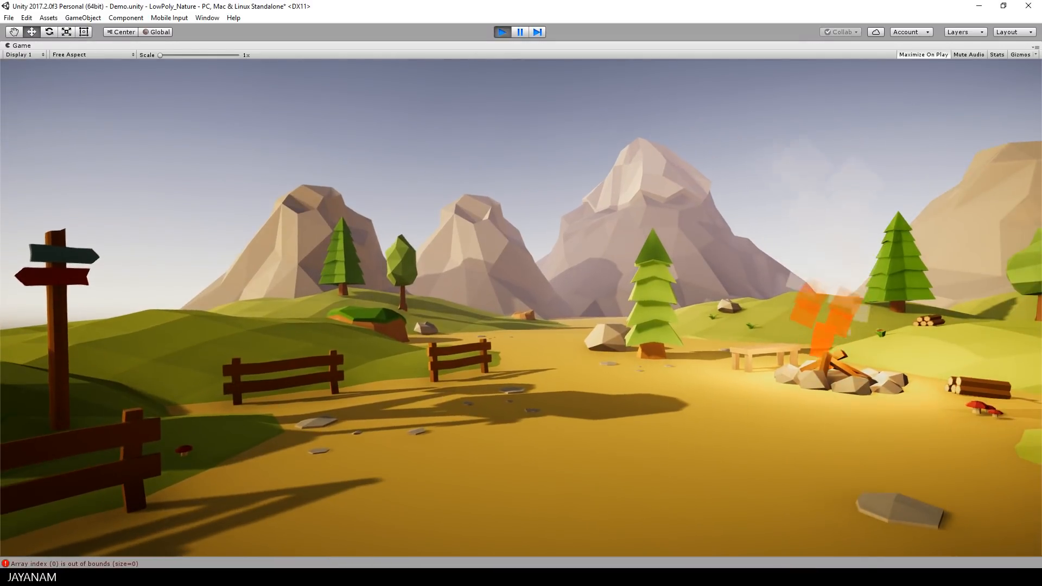
# Step: Run the scene once in Play mode and stop it
pyautogui.click(503, 31)
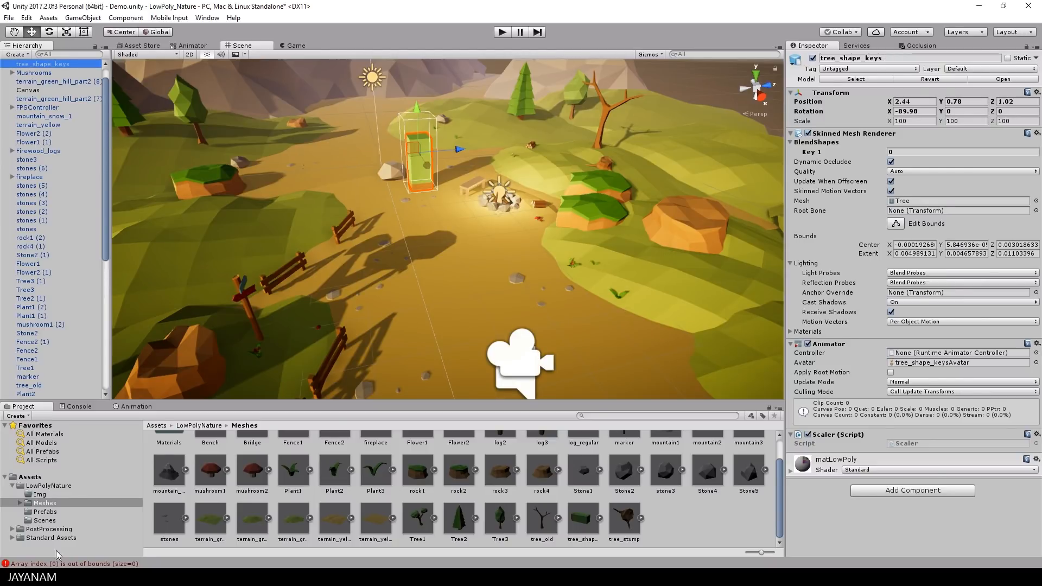
# Step: Make the tree a prefab in Assets/LowPolyNature/Prefabs, scatter copies, and play the scene so they grow
pyautogui.click(44, 511)
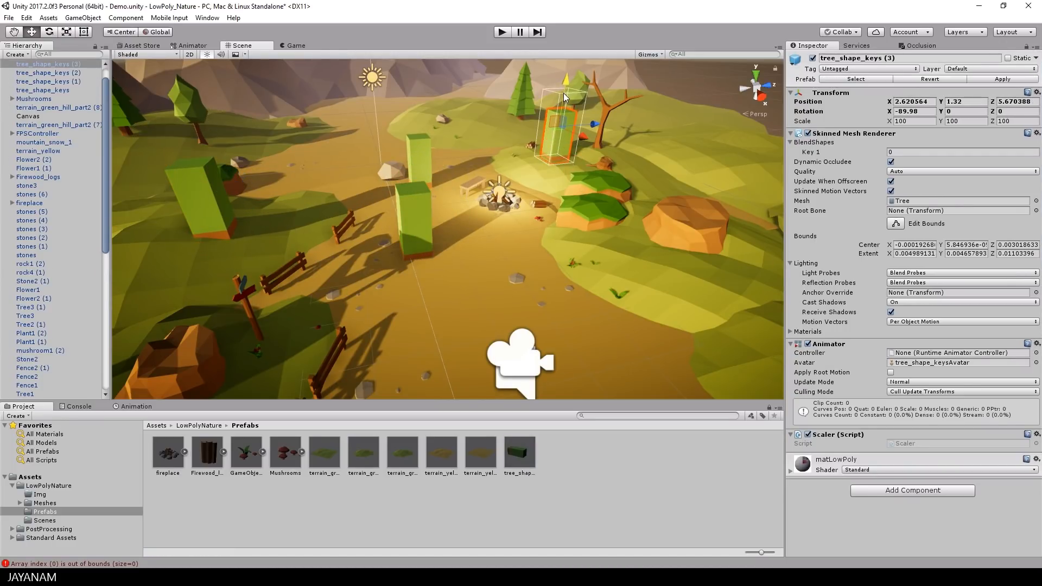
pyautogui.click(501, 31)
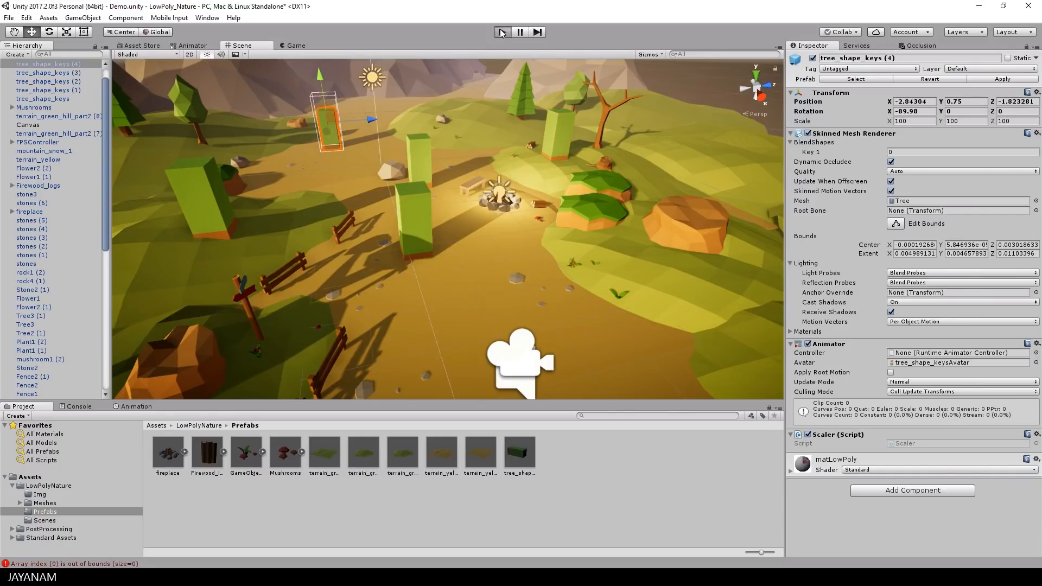
pyautogui.click(502, 31)
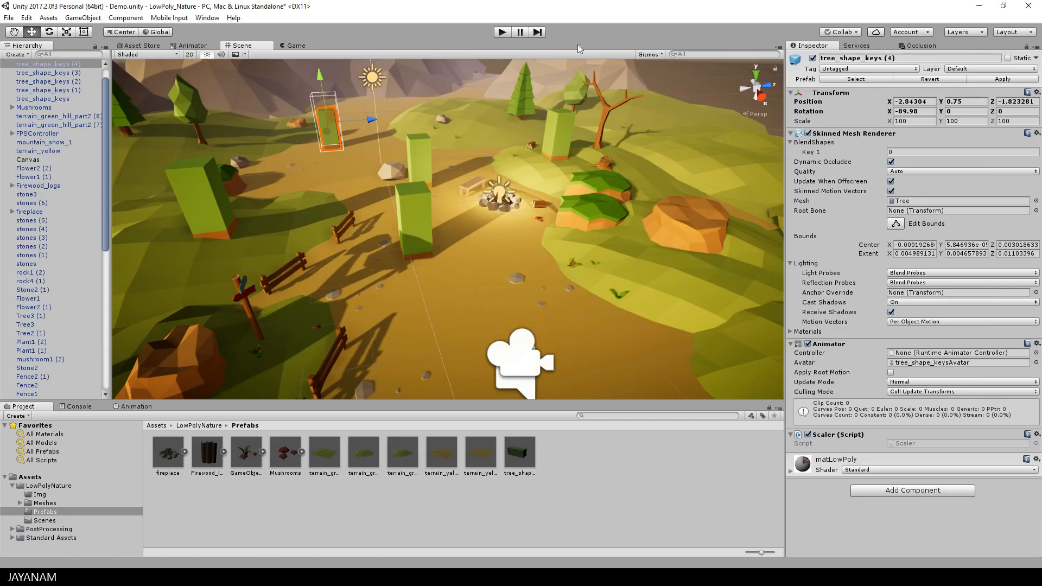
pyautogui.click(501, 32)
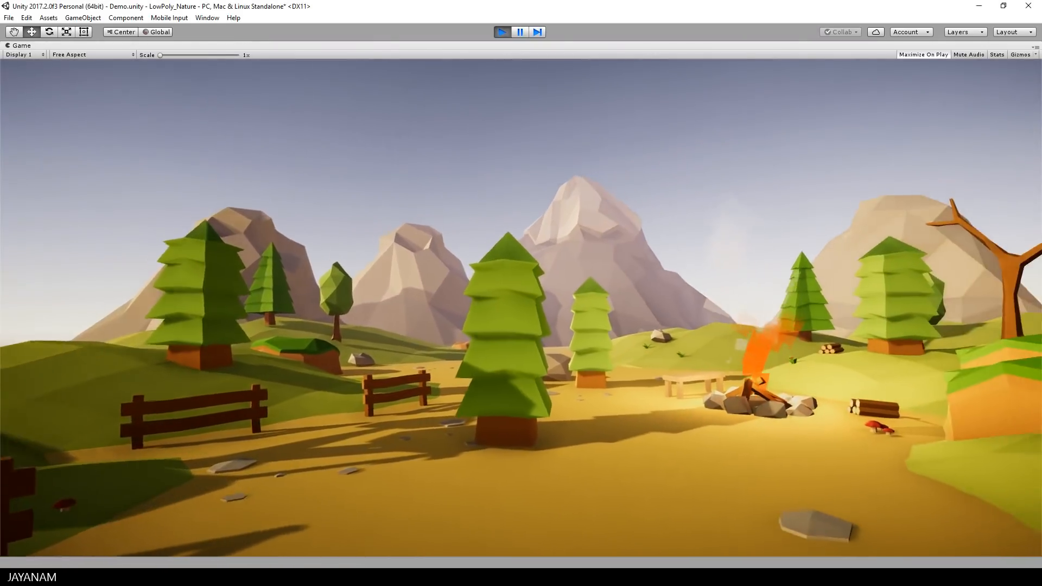